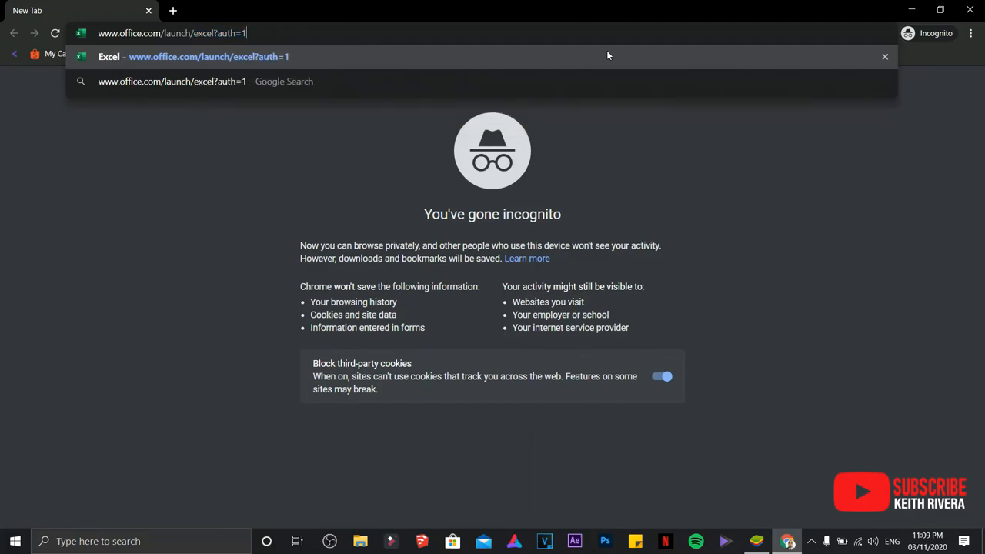
key("Enter")
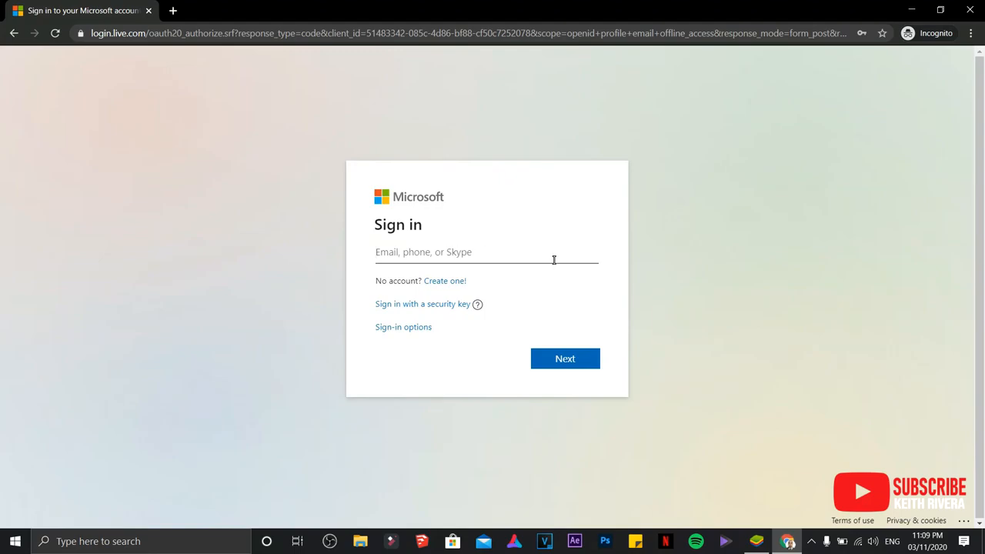
Sign in with the account email and password, declining to stay signed in.
left_click(462, 252)
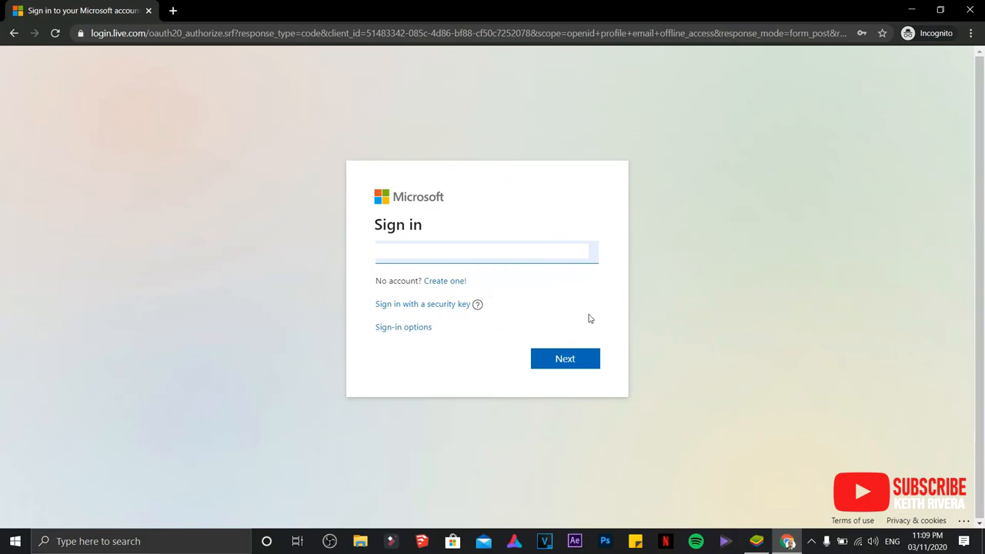
mouse_move(438, 419)
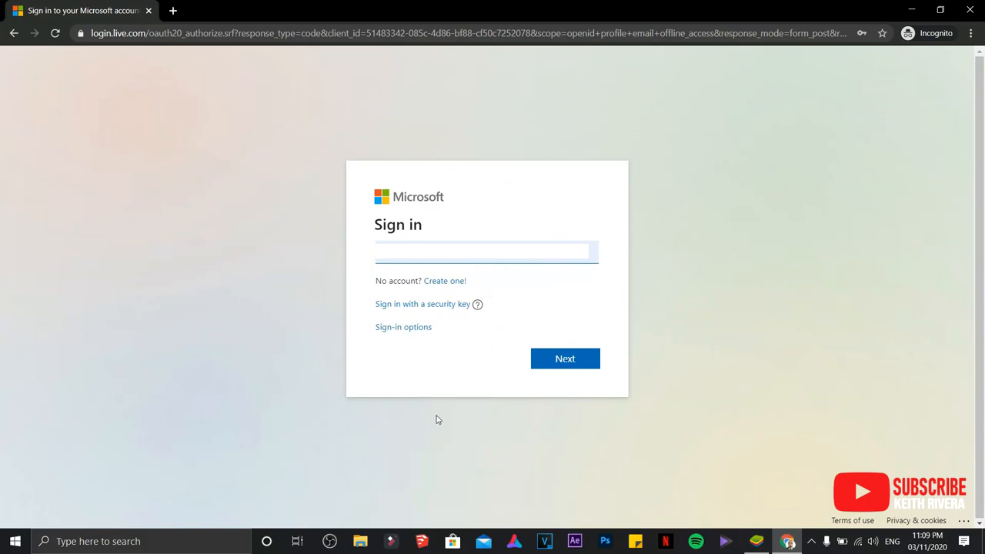
mouse_move(529, 417)
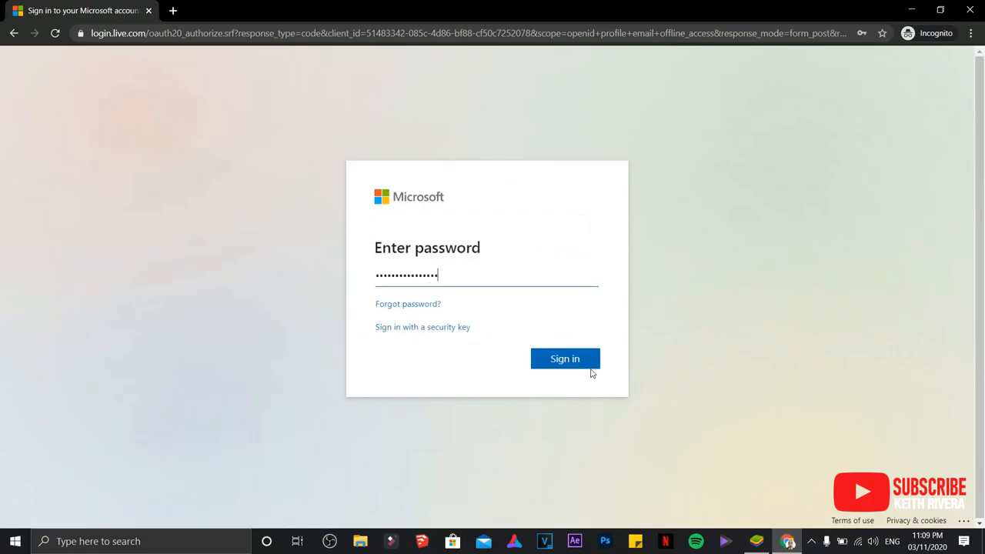
left_click(565, 358)
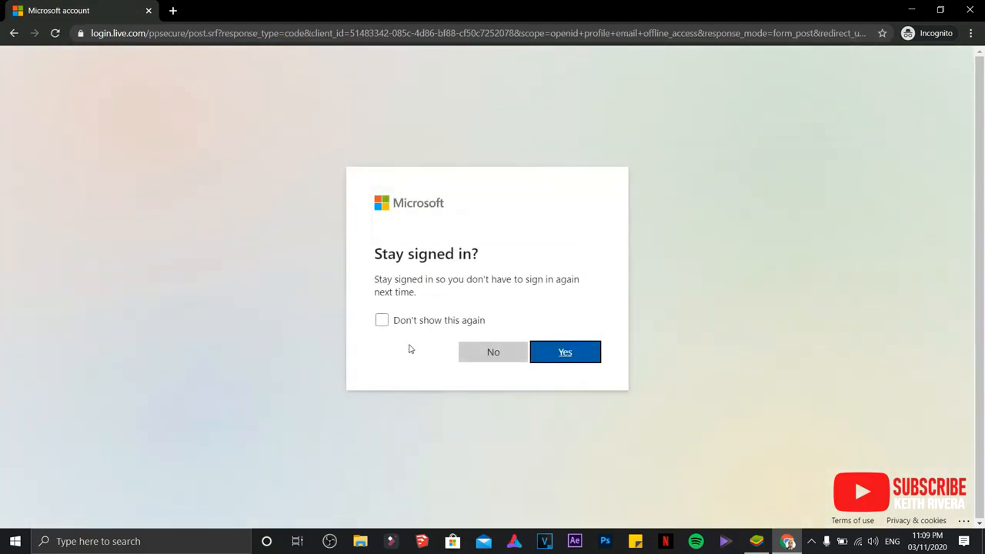
left_click(494, 352)
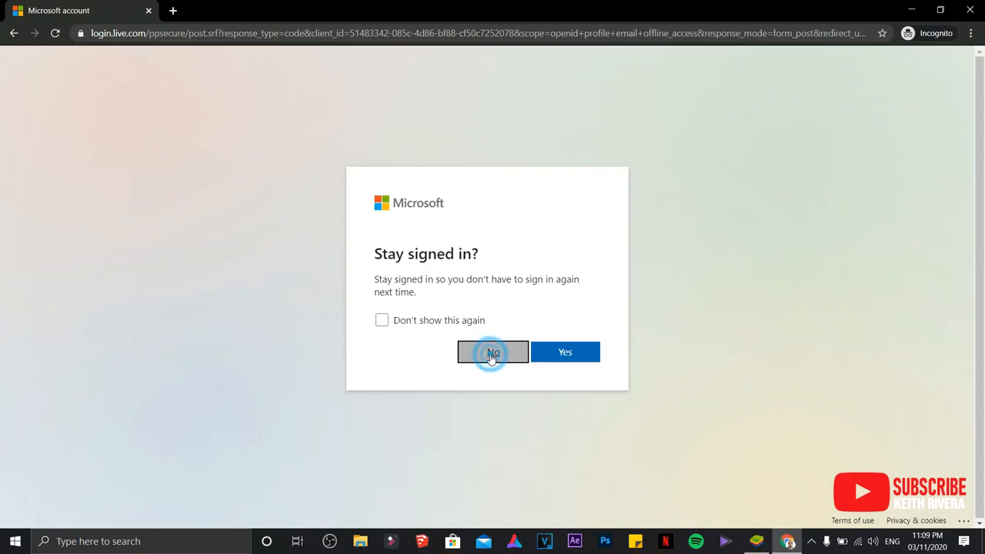
From the Excel start page, switch to the Word and then PowerPoint start pages.
left_click(493, 352)
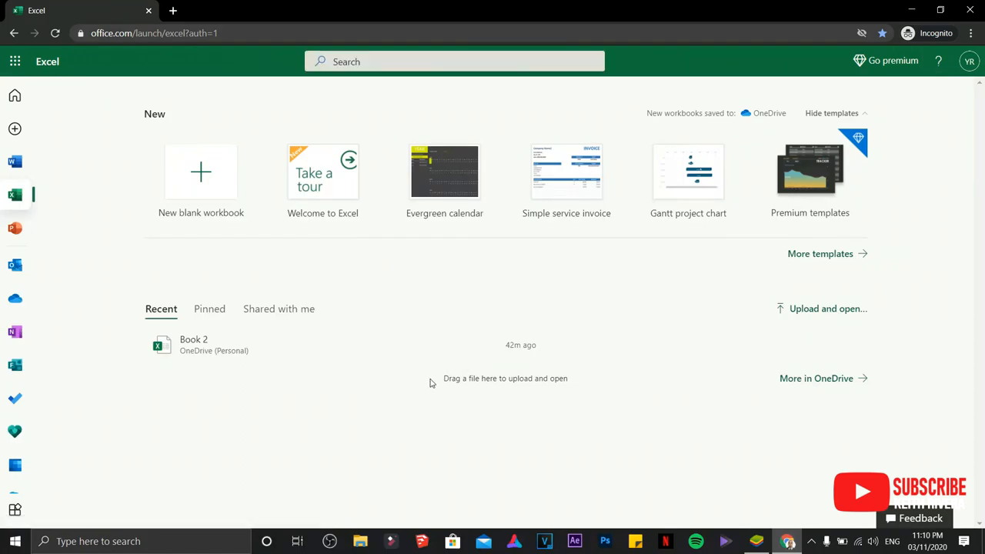
mouse_move(116, 216)
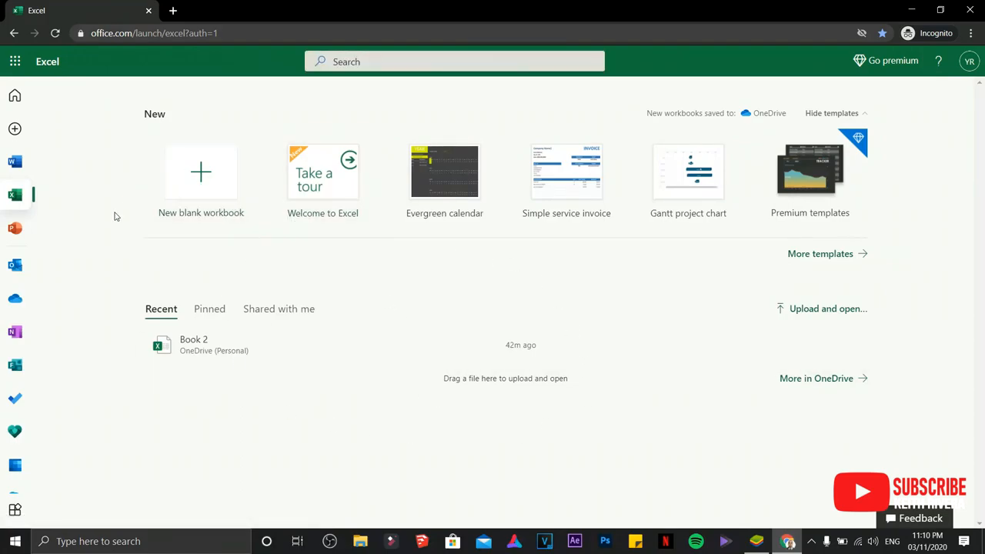
mouse_move(16, 161)
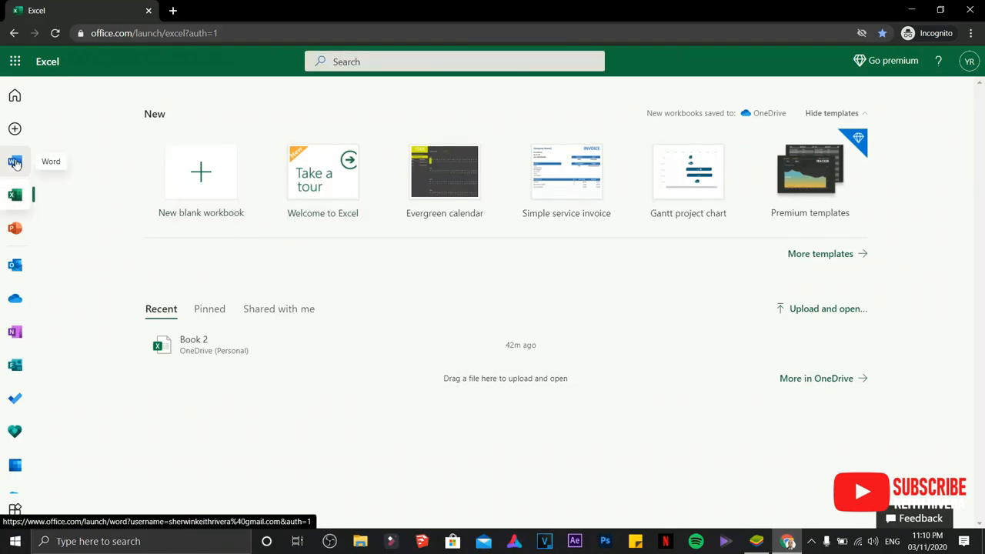
left_click(16, 162)
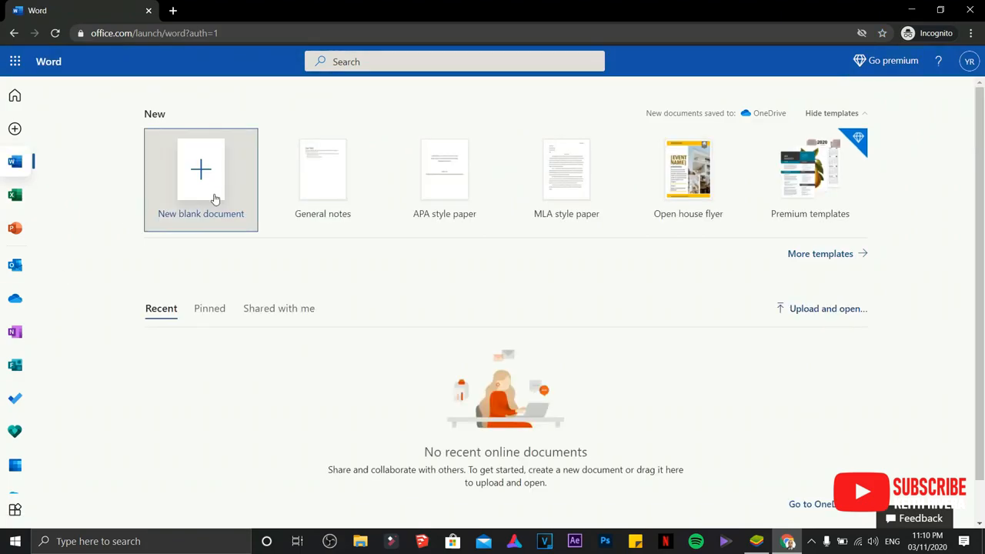
left_click(15, 228)
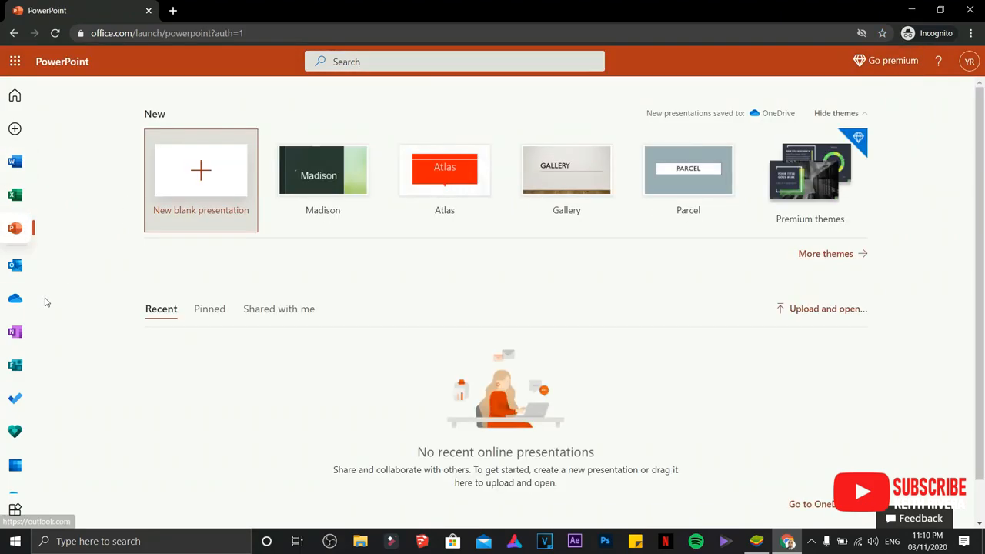